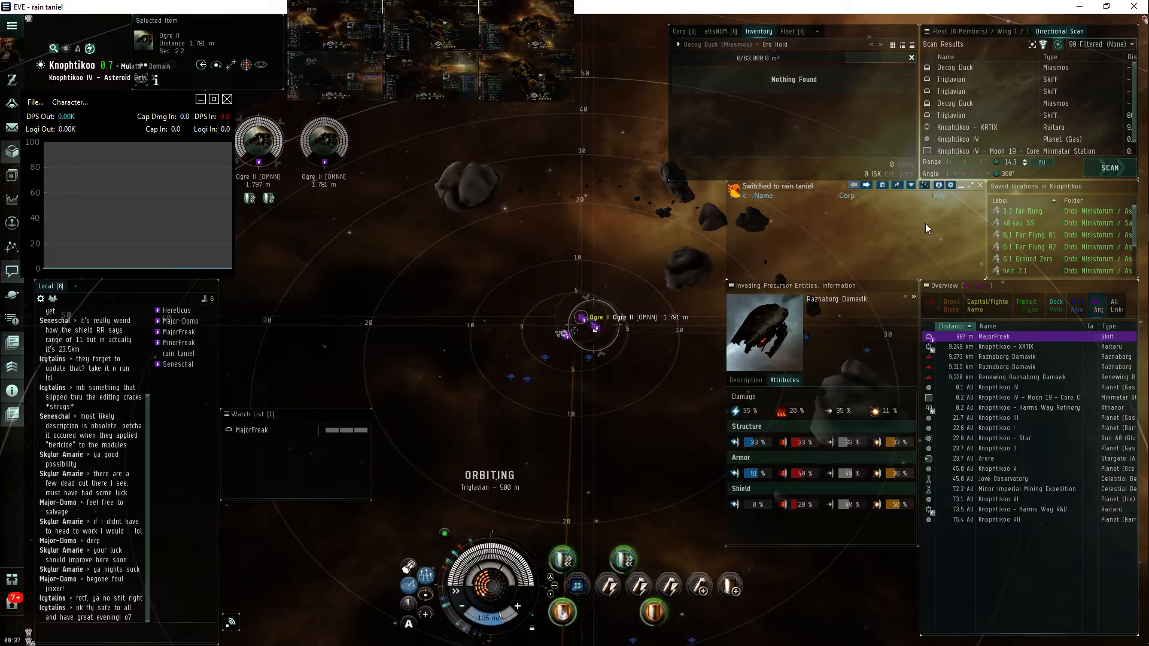
pyautogui.moveTo(1132, 115)
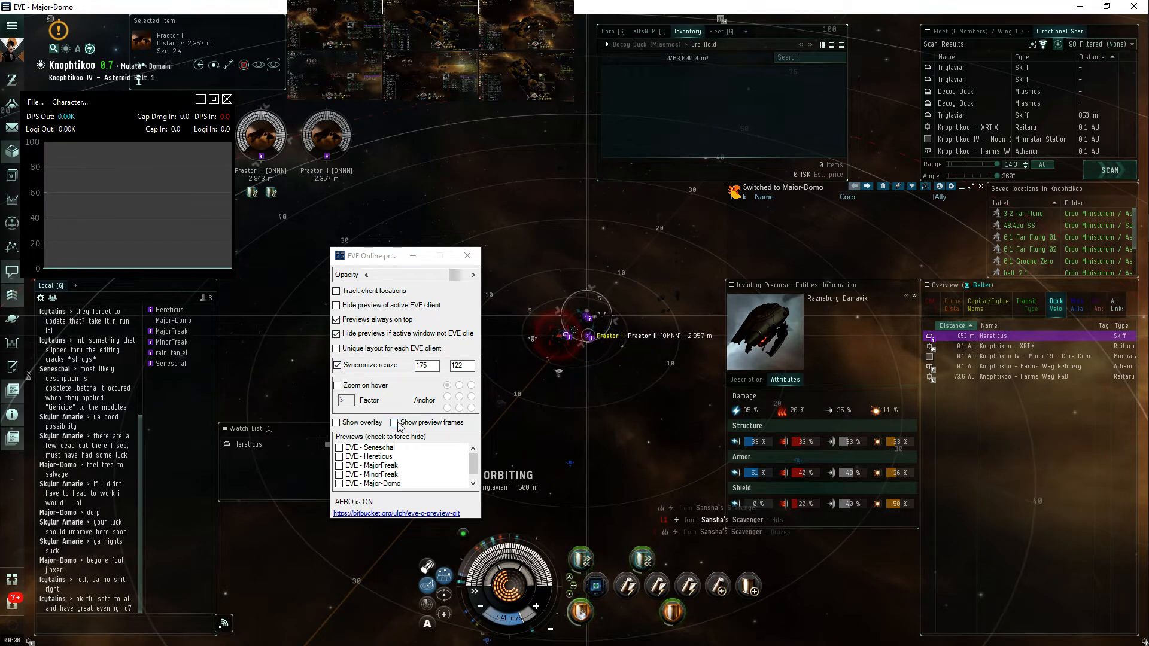
# - Enable 'Show preview frames' and switch between clients via the top-left, bottom-middle and top-right thumbnails
pyautogui.click(393, 423)
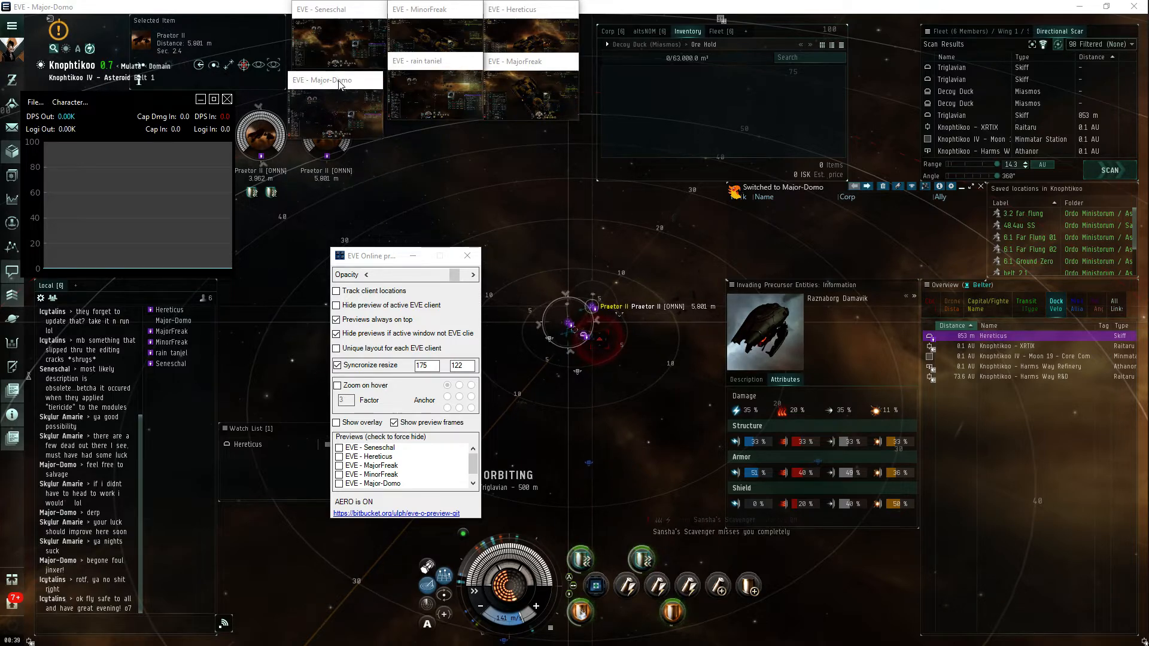
pyautogui.click(335, 8)
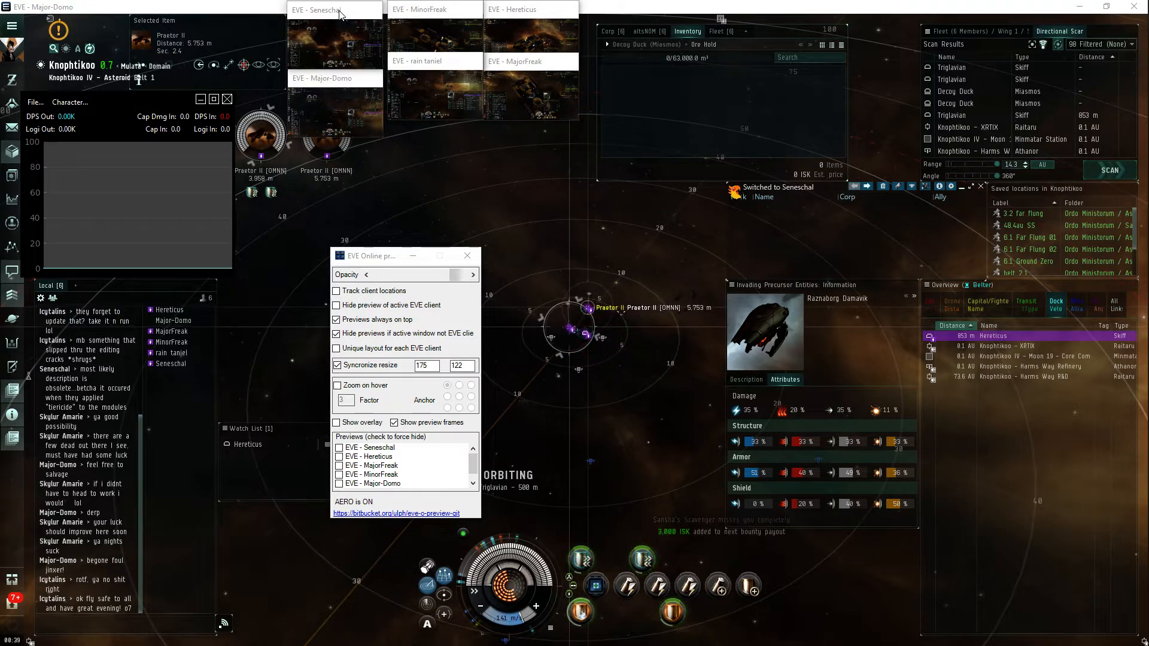
pyautogui.click(432, 96)
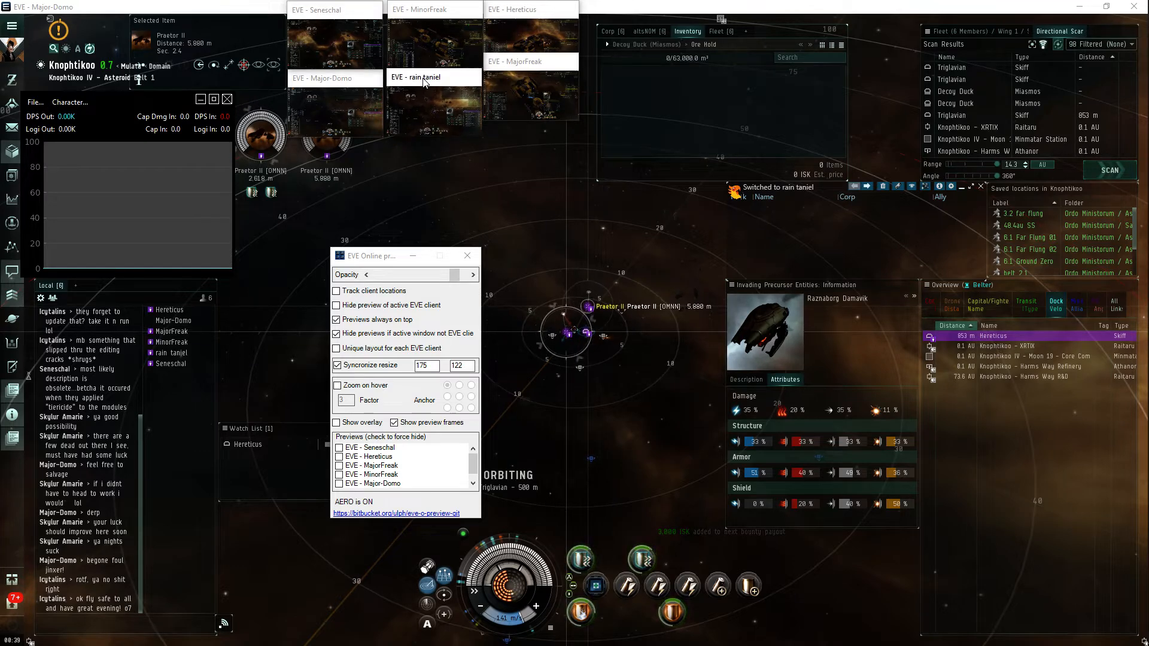
pyautogui.click(534, 76)
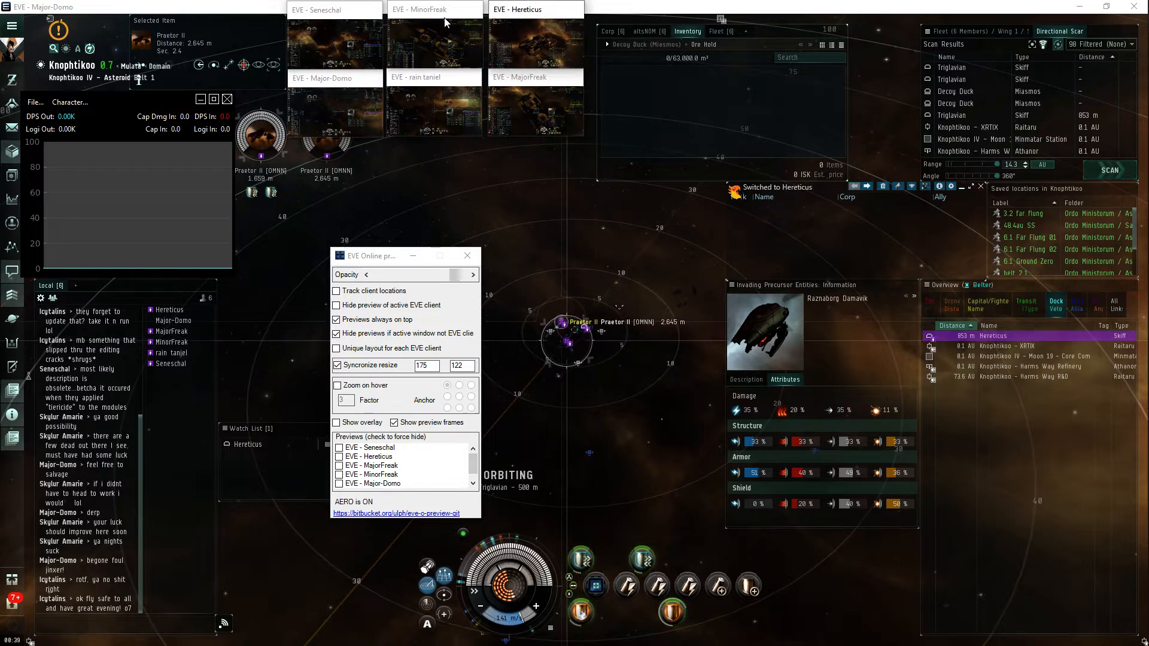
# - Resize the synchronized thumbnails to 195×130 and switch to the bottom-left client
pyautogui.click(434, 76)
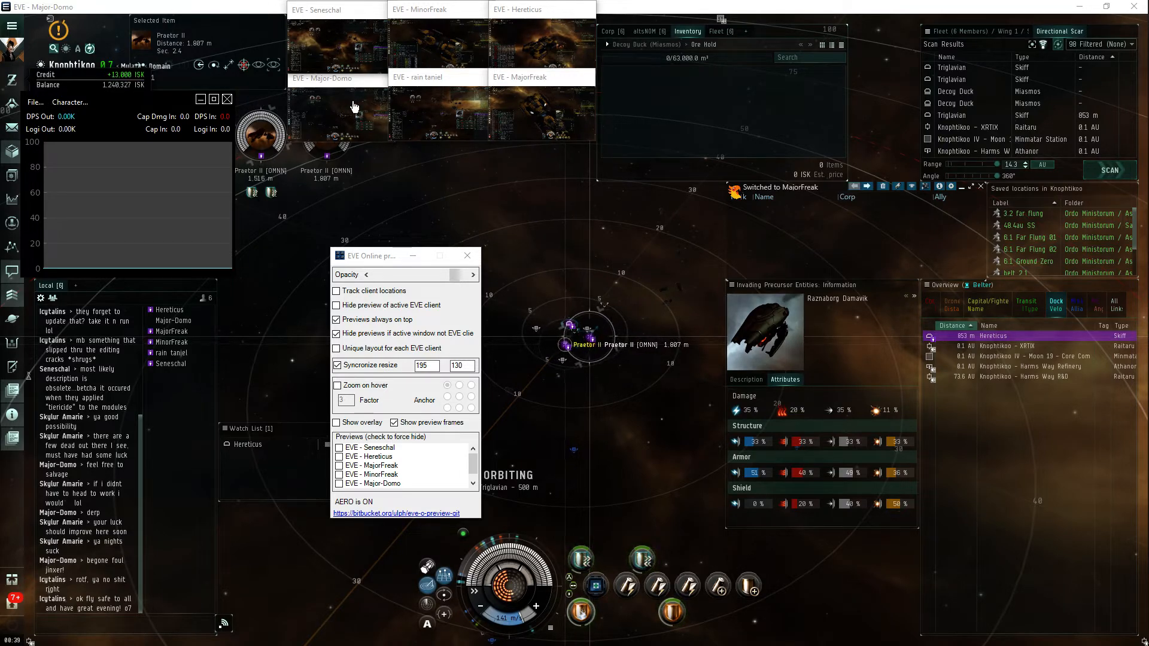
pyautogui.click(337, 79)
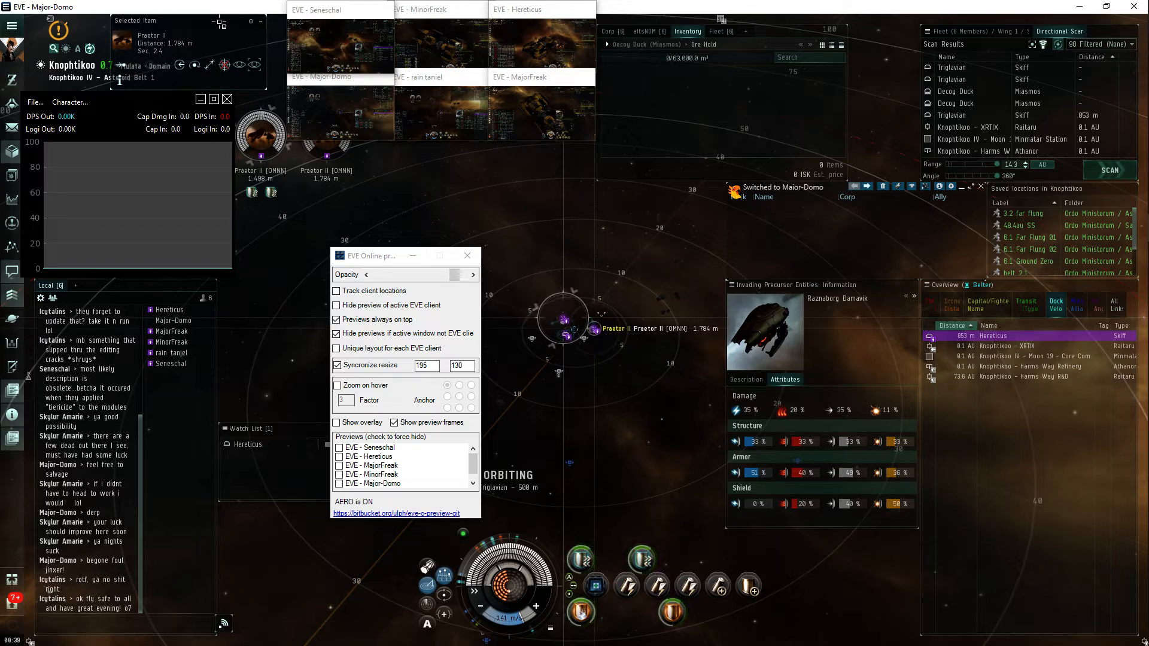
# - Drag the thumbnails into two even rows of three, bottom ones lined up under the top ones
pyautogui.click(322, 9)
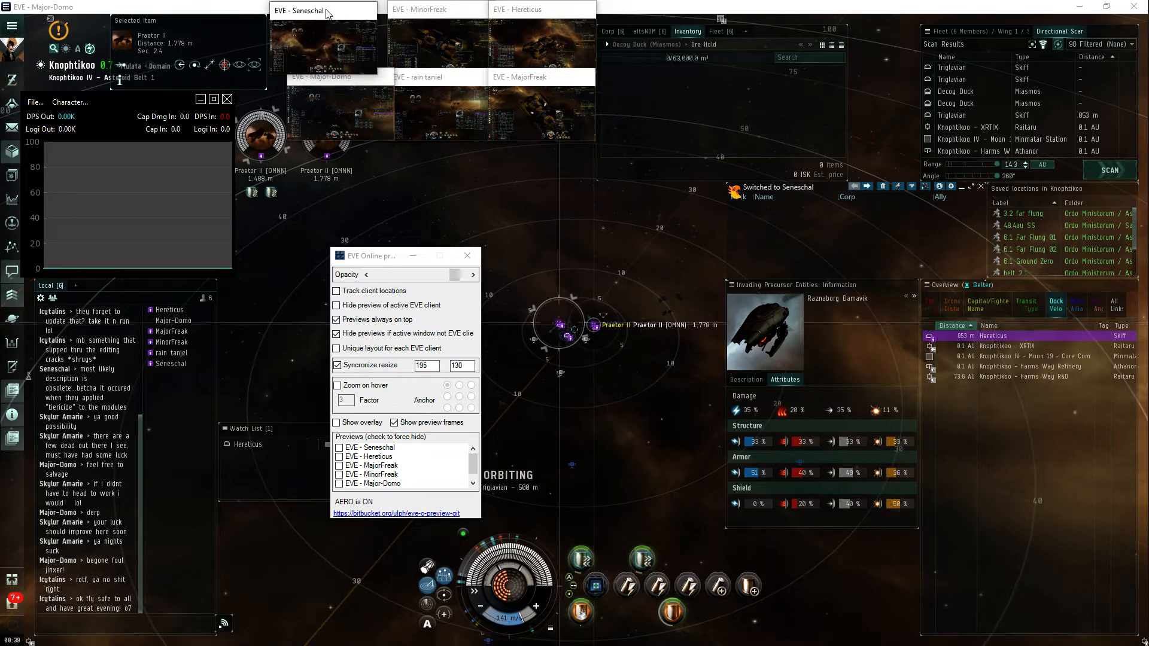
pyautogui.click(432, 8)
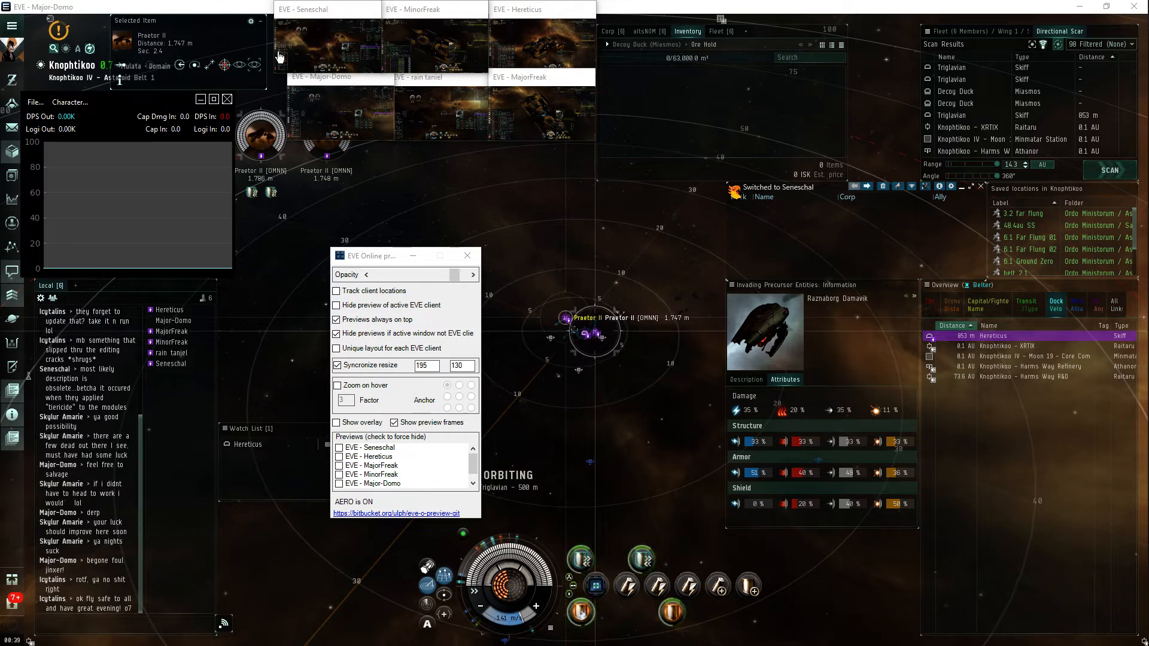
pyautogui.click(535, 73)
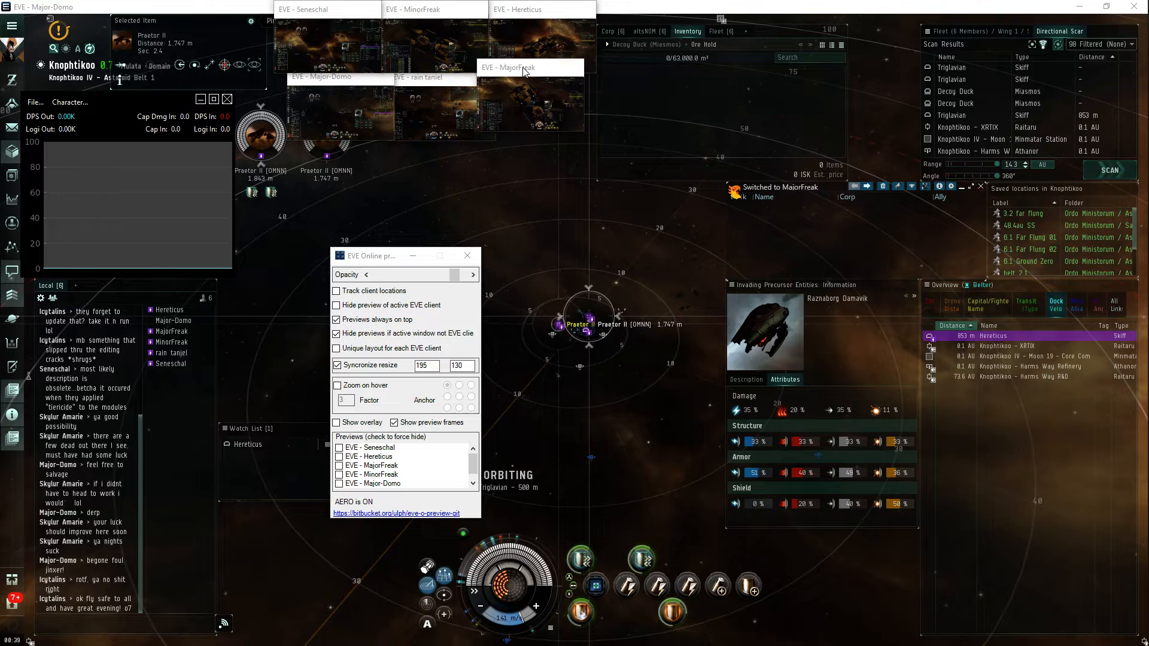
pyautogui.click(434, 77)
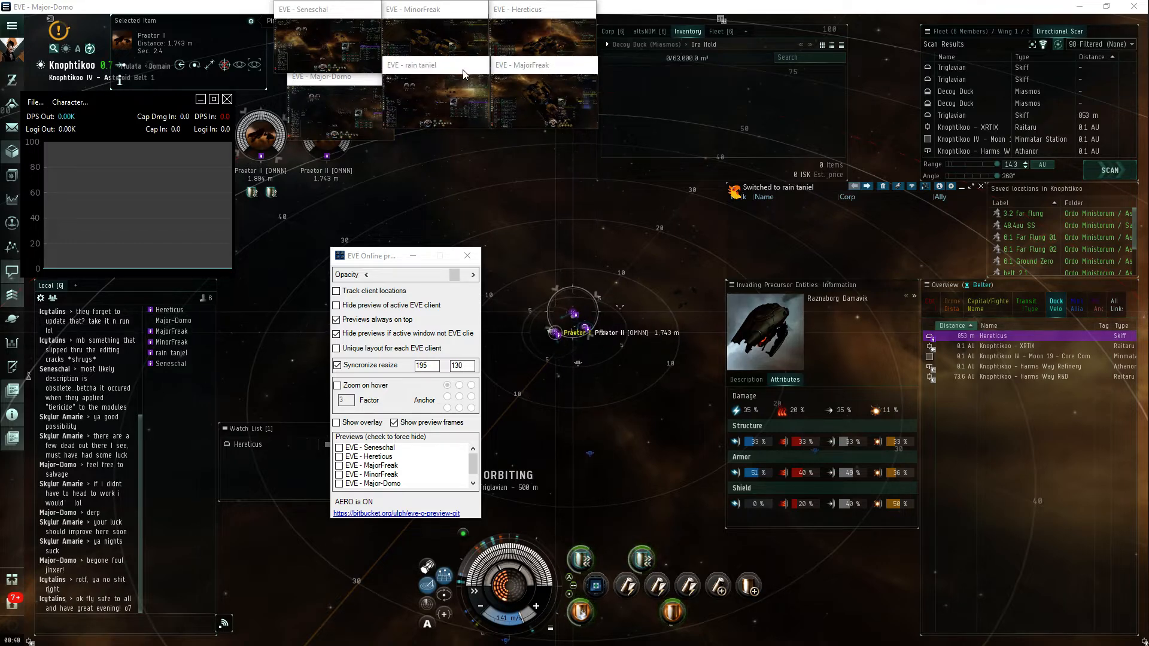
pyautogui.click(541, 65)
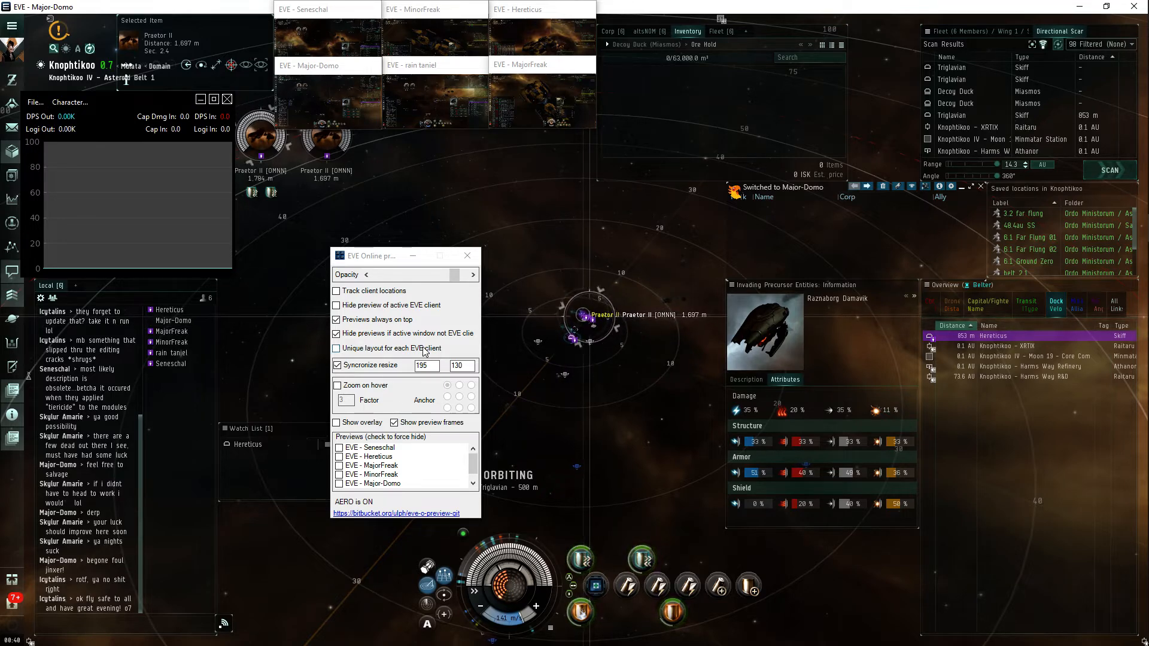
# - Turn 'Show preview frames' off so the six thumbnails form one seamless untitled block
pyautogui.click(394, 423)
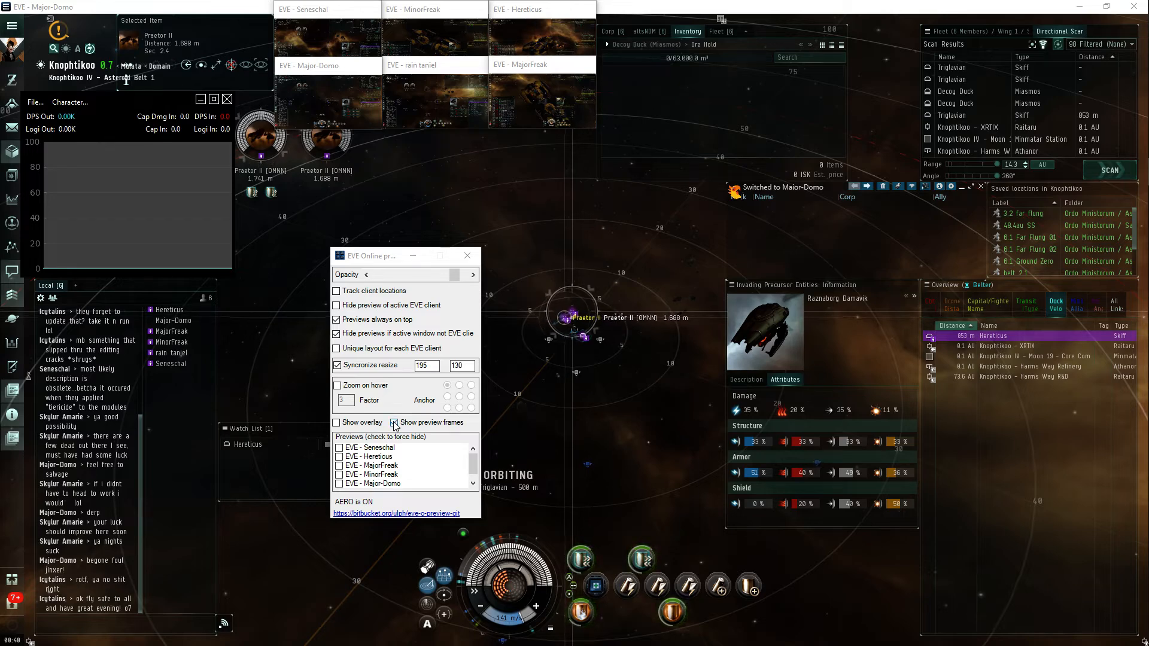
pyautogui.click(394, 422)
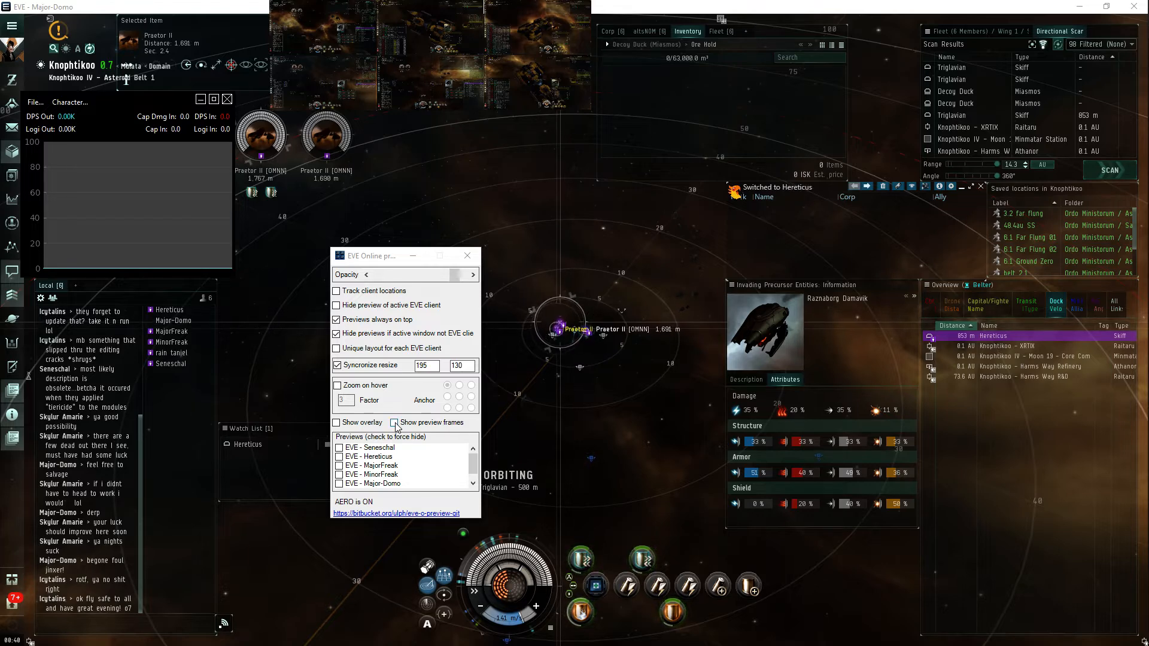
pyautogui.click(394, 423)
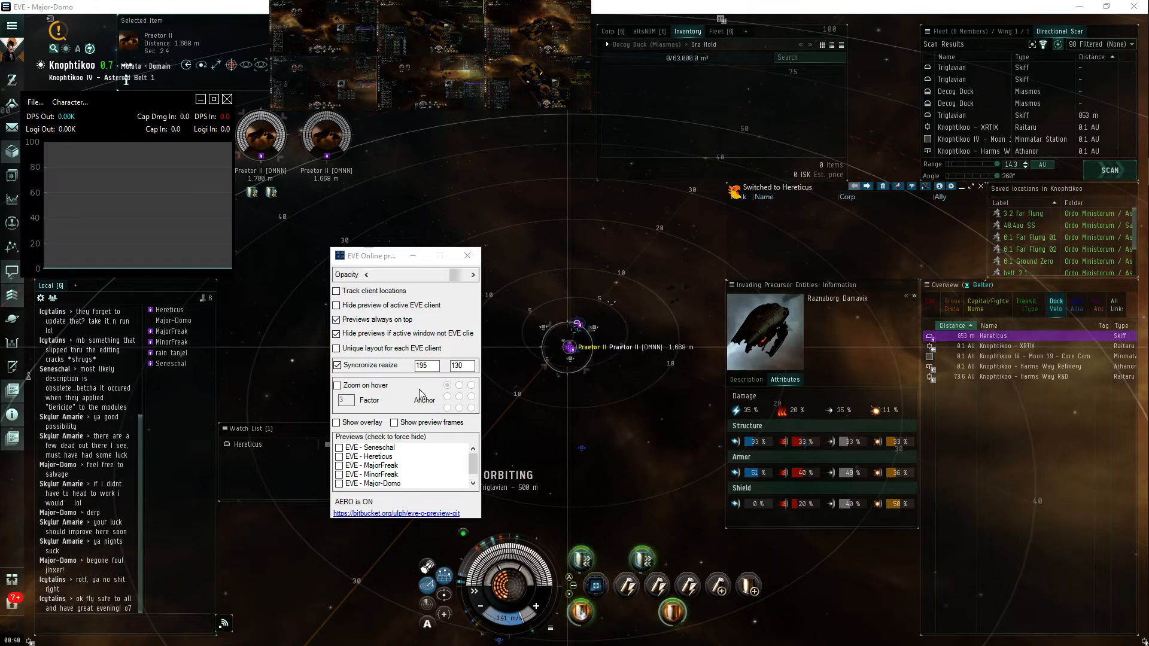
pyautogui.click(393, 423)
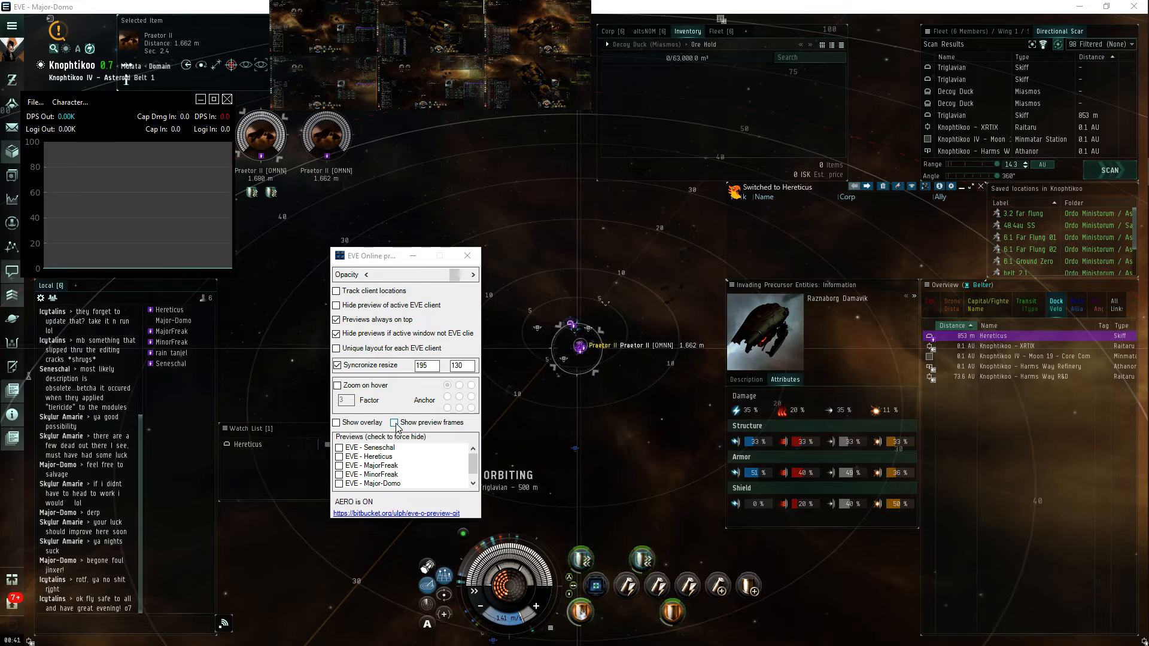
pyautogui.click(394, 423)
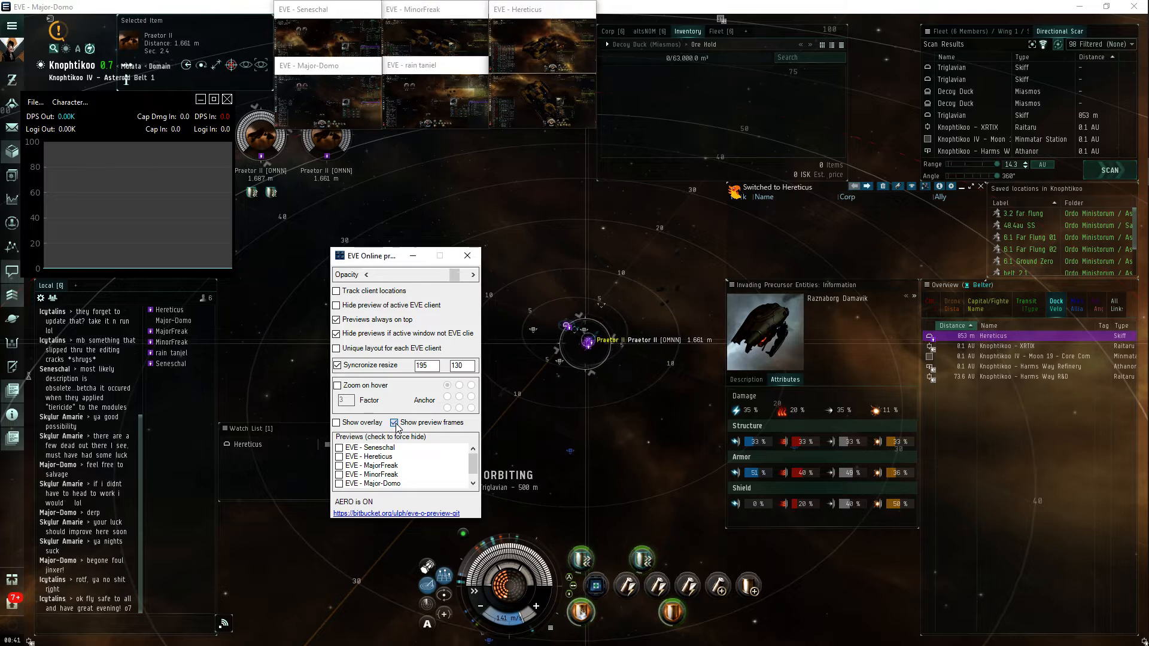
pyautogui.click(393, 423)
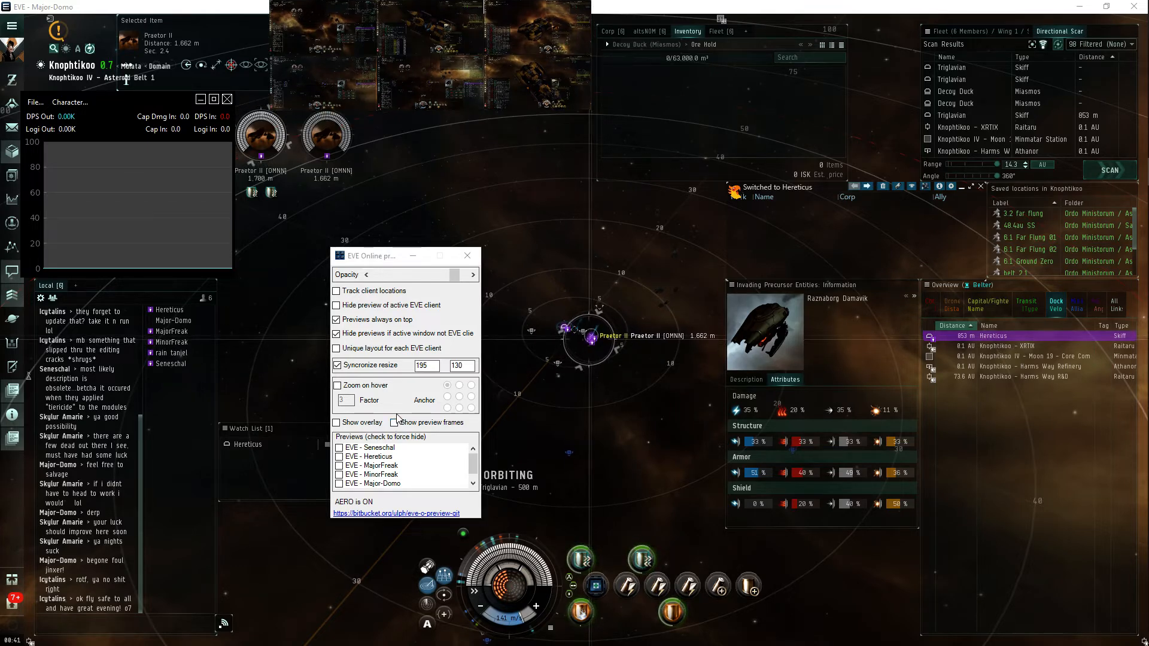
pyautogui.click(395, 423)
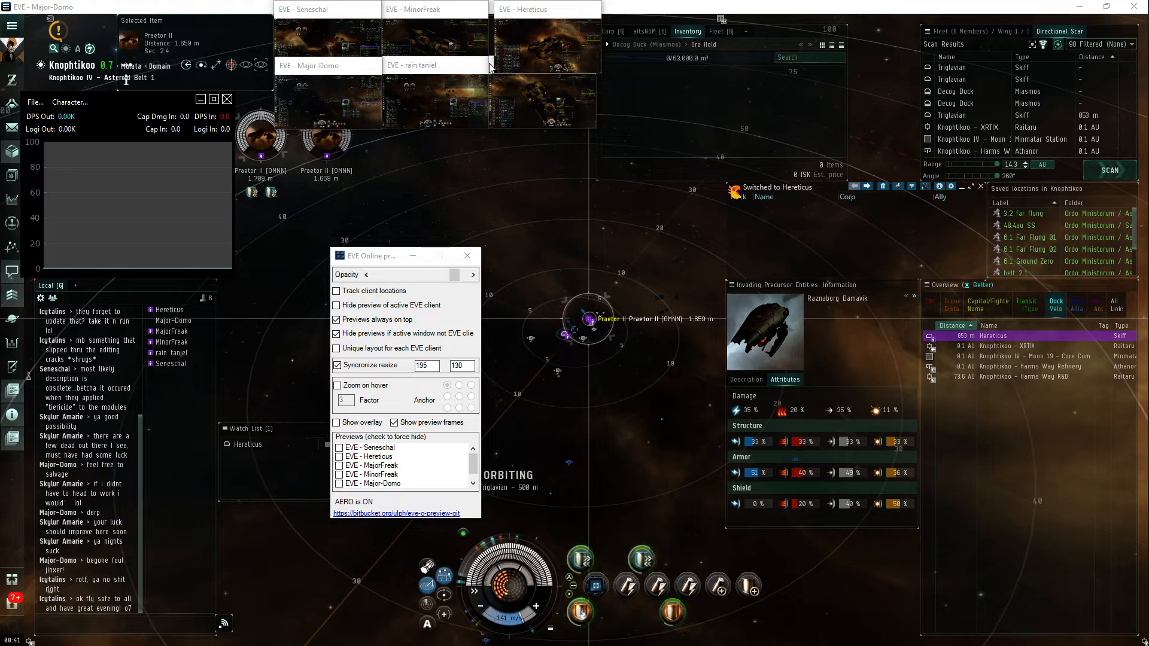
pyautogui.click(546, 65)
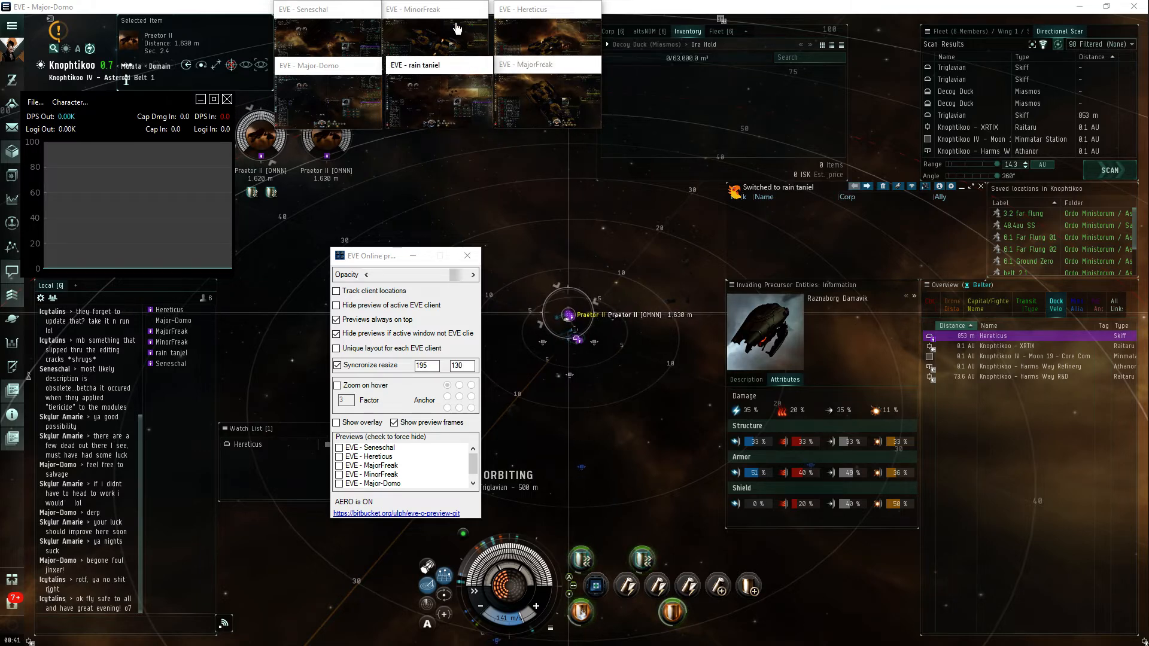
pyautogui.click(436, 9)
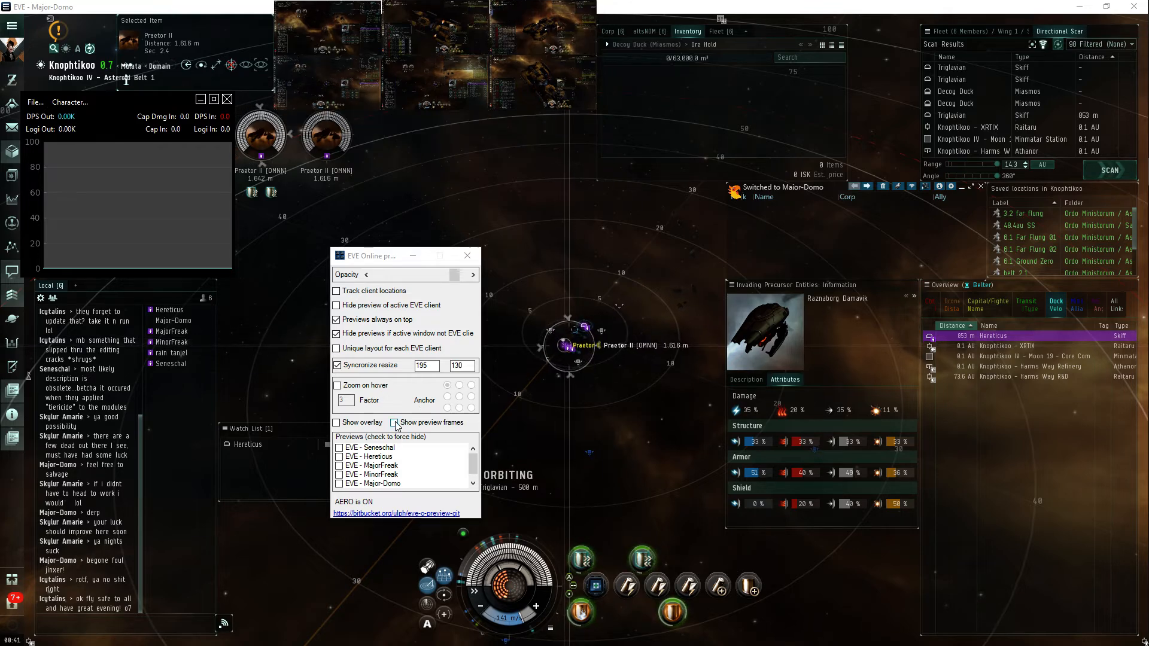
# - Bring the MajorFreak client to the front with previews kept frameless
pyautogui.click(393, 422)
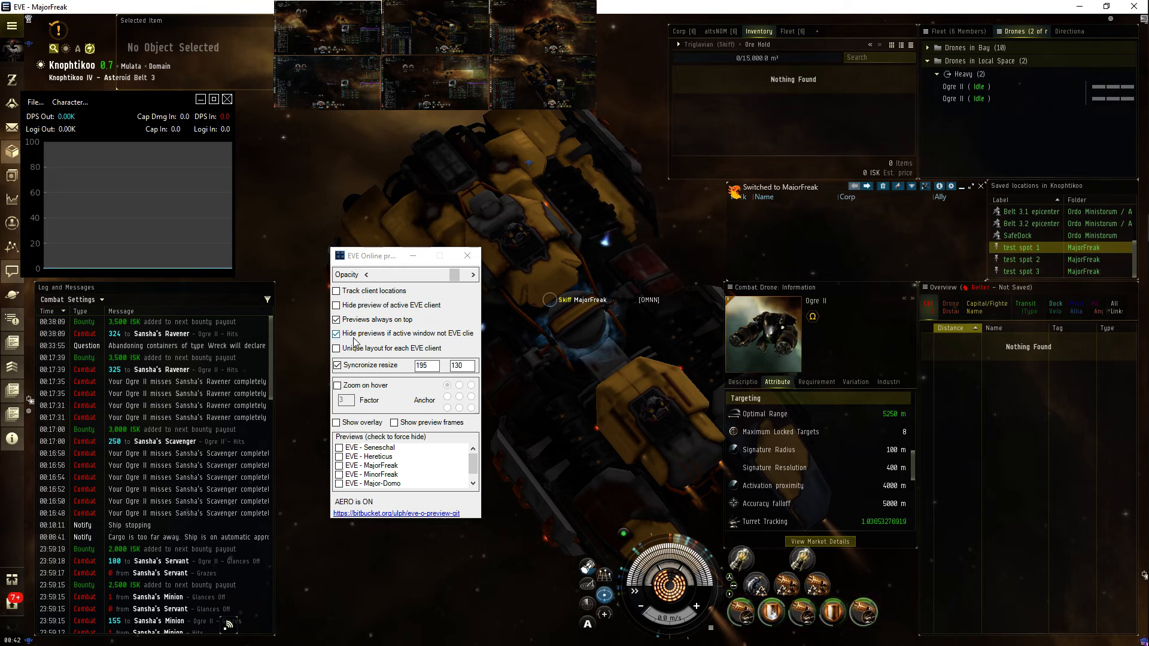
pyautogui.click(336, 305)
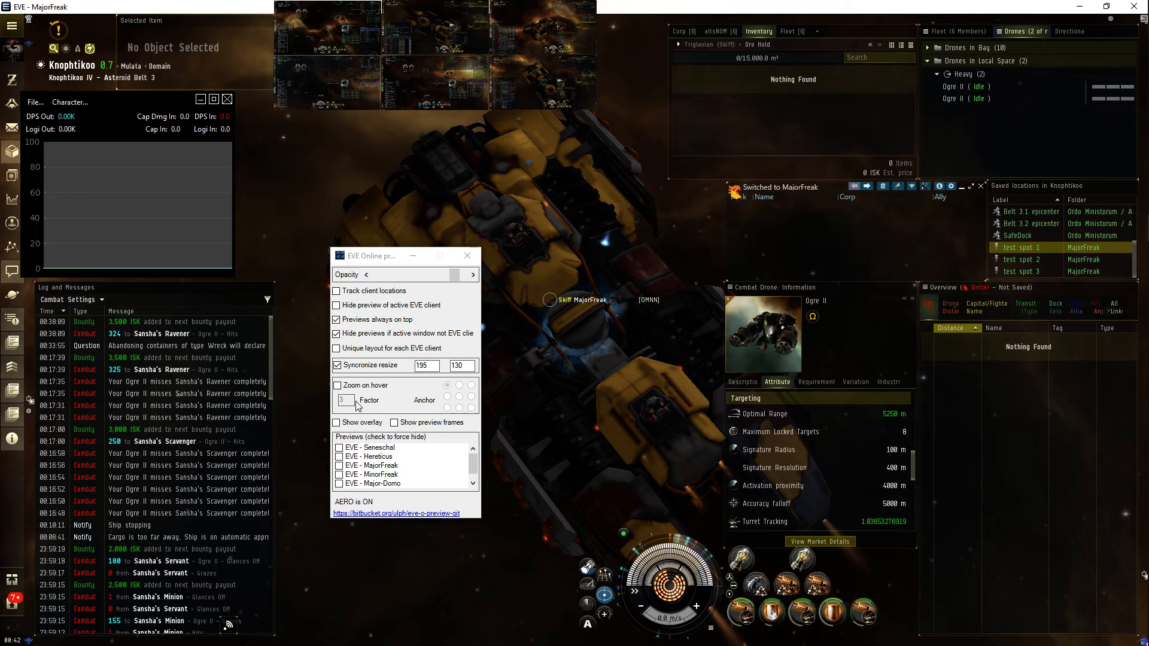
pyautogui.moveTo(387, 370)
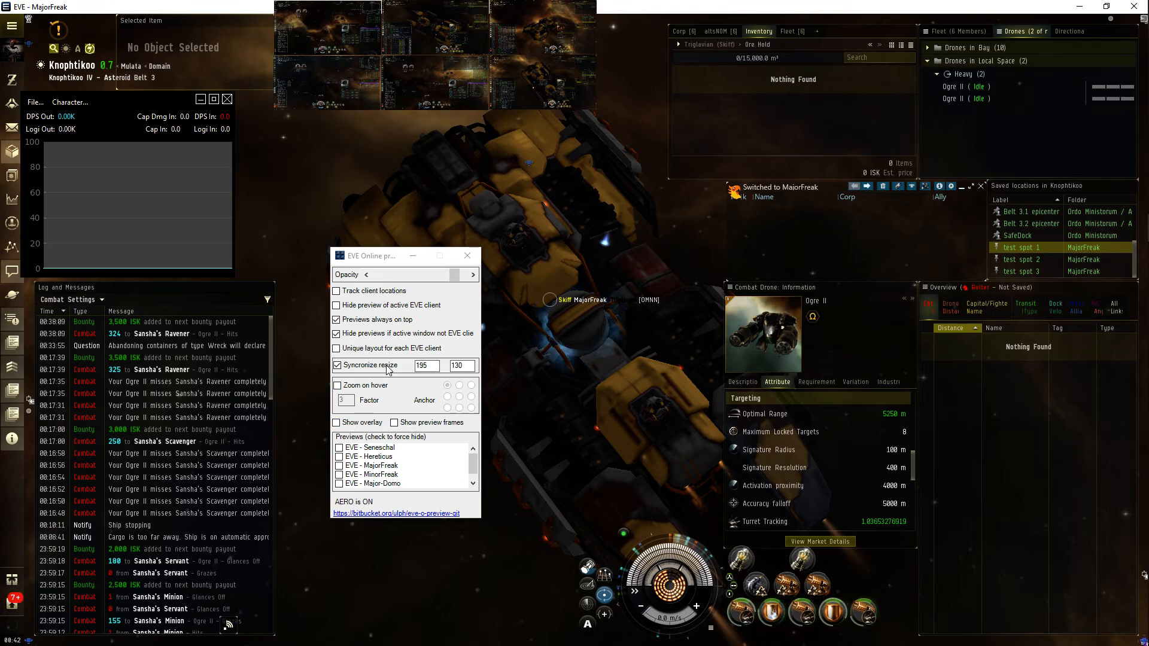
pyautogui.click(336, 385)
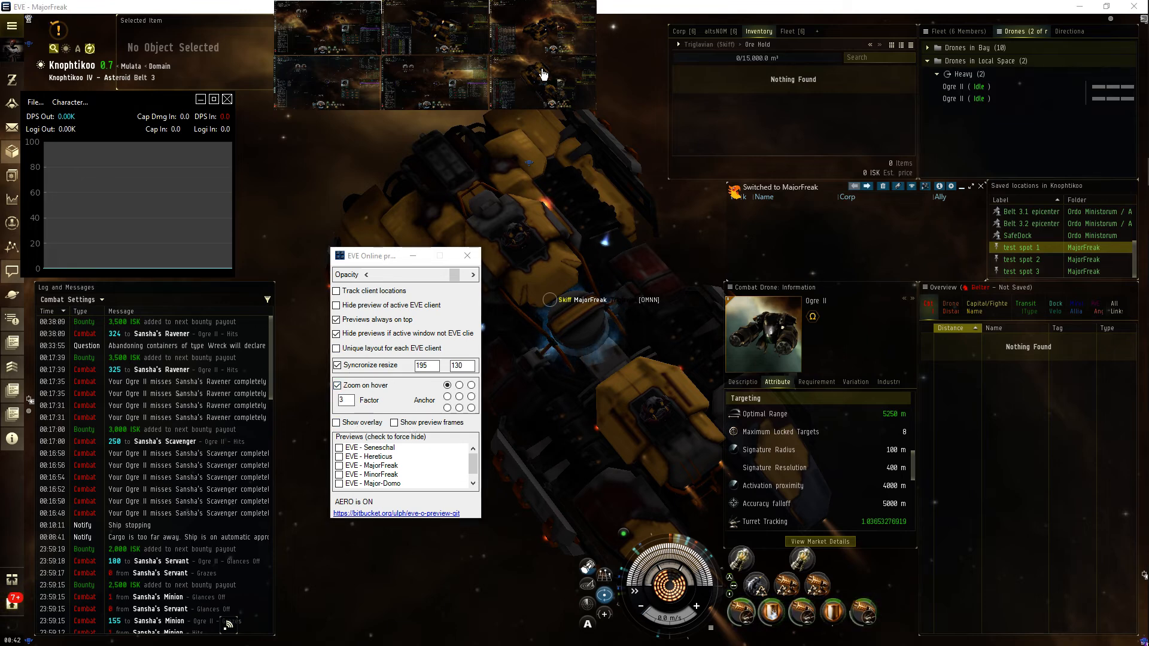
pyautogui.moveTo(526, 60)
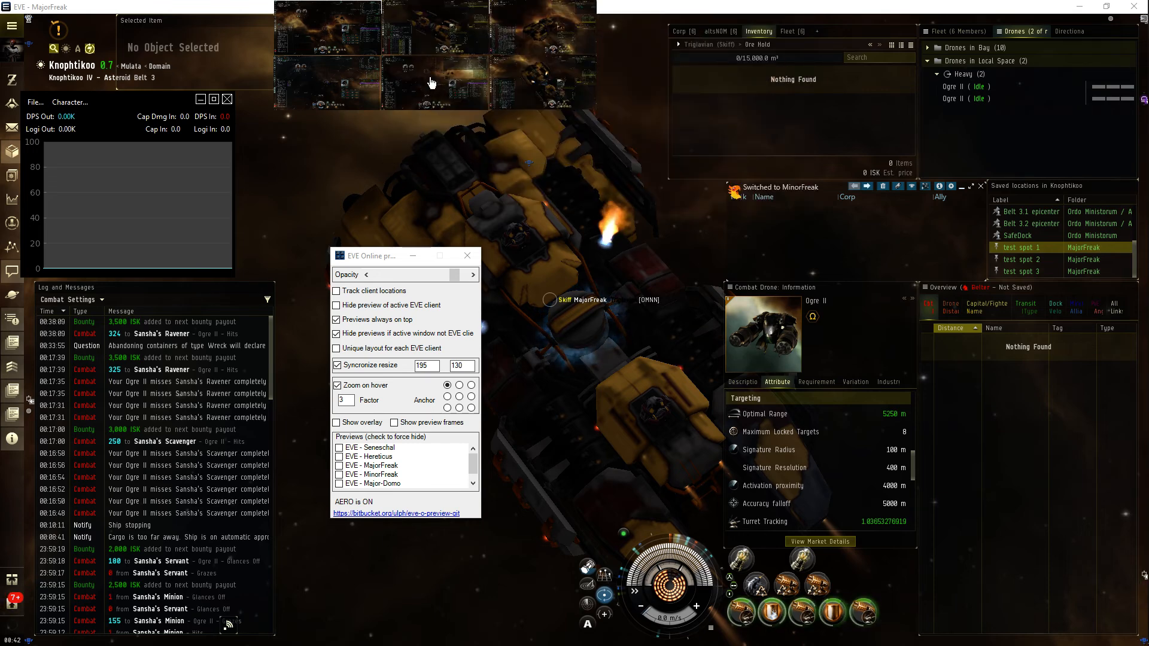
pyautogui.moveTo(541, 84)
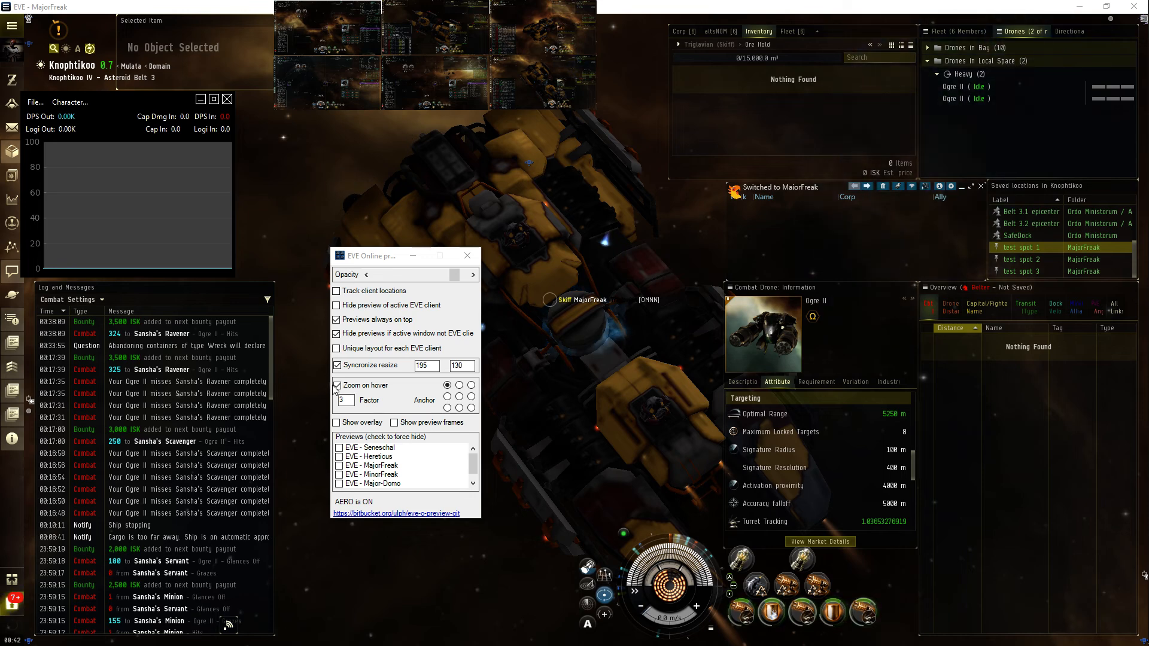
pyautogui.click(336, 385)
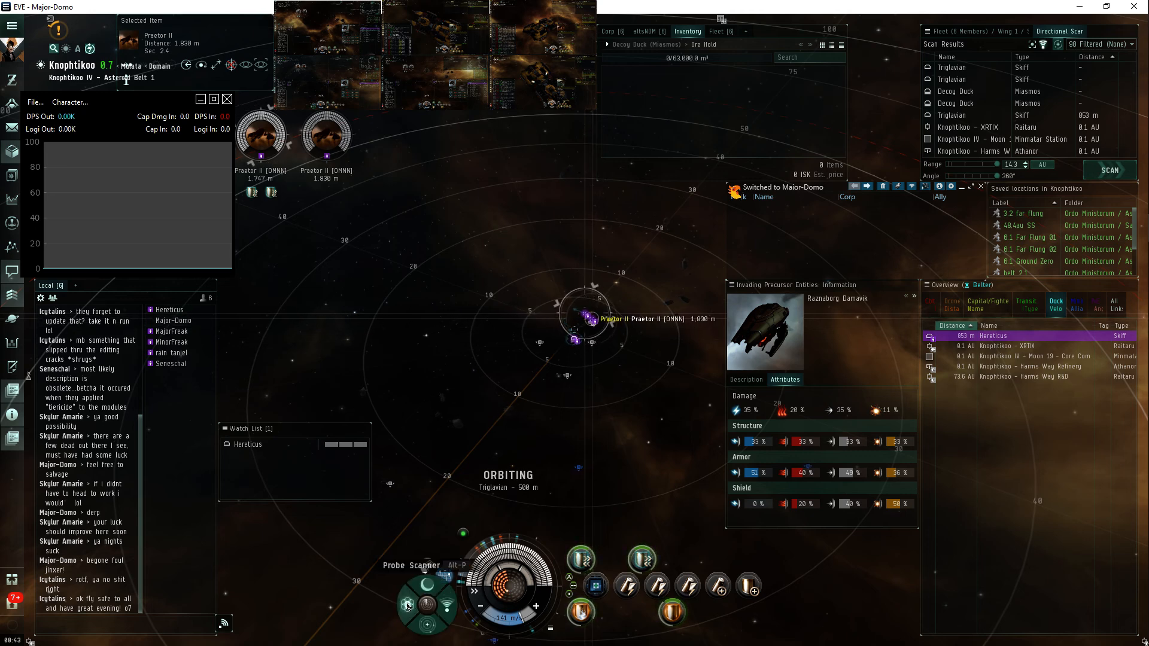
# - Show the Probe Scanner results for Major-Domo listing combat sites and cosmic signatures
pyautogui.click(412, 565)
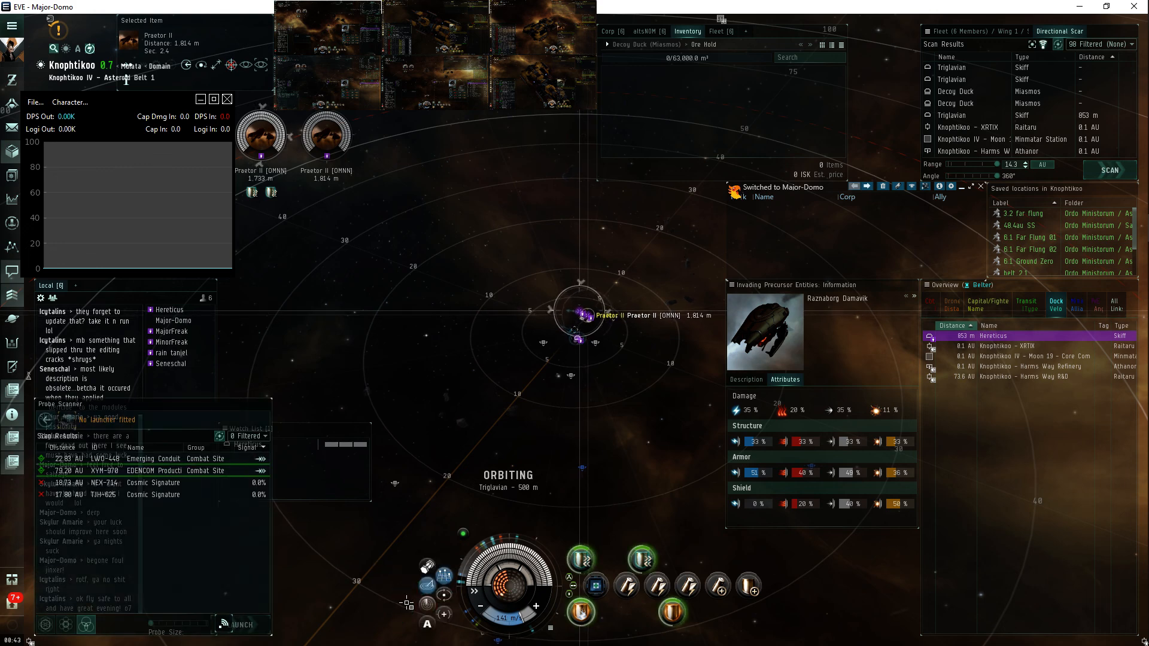